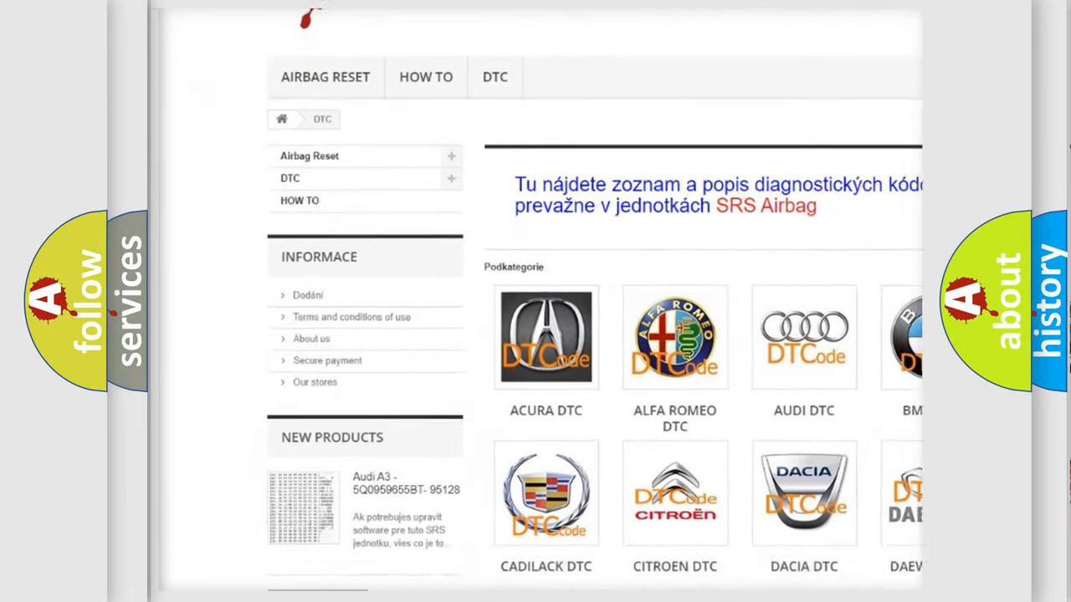
pyautogui.scroll(-3)
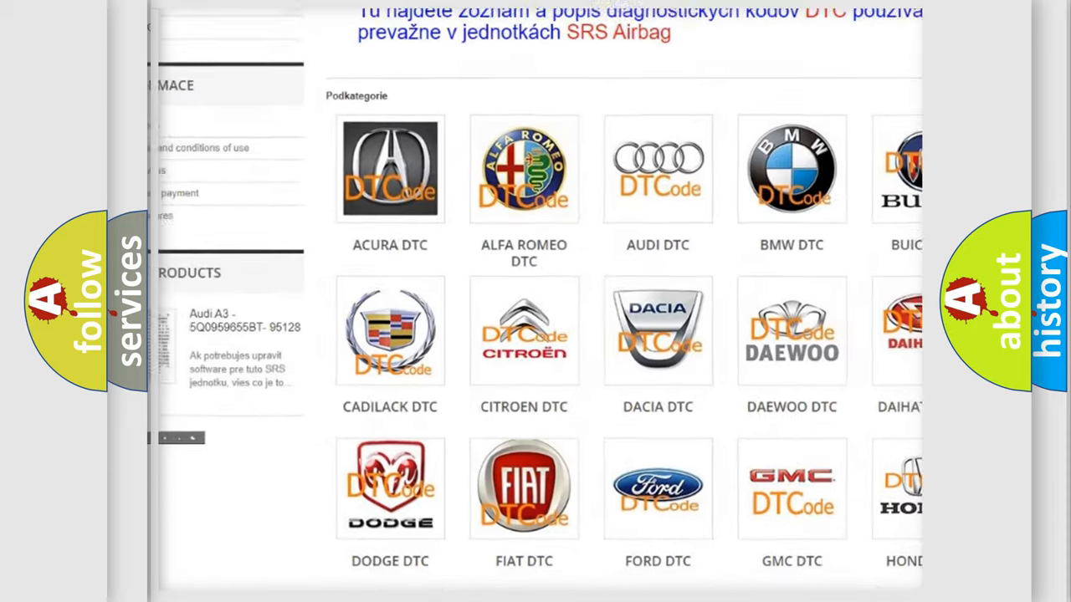
pyautogui.scroll(-3)
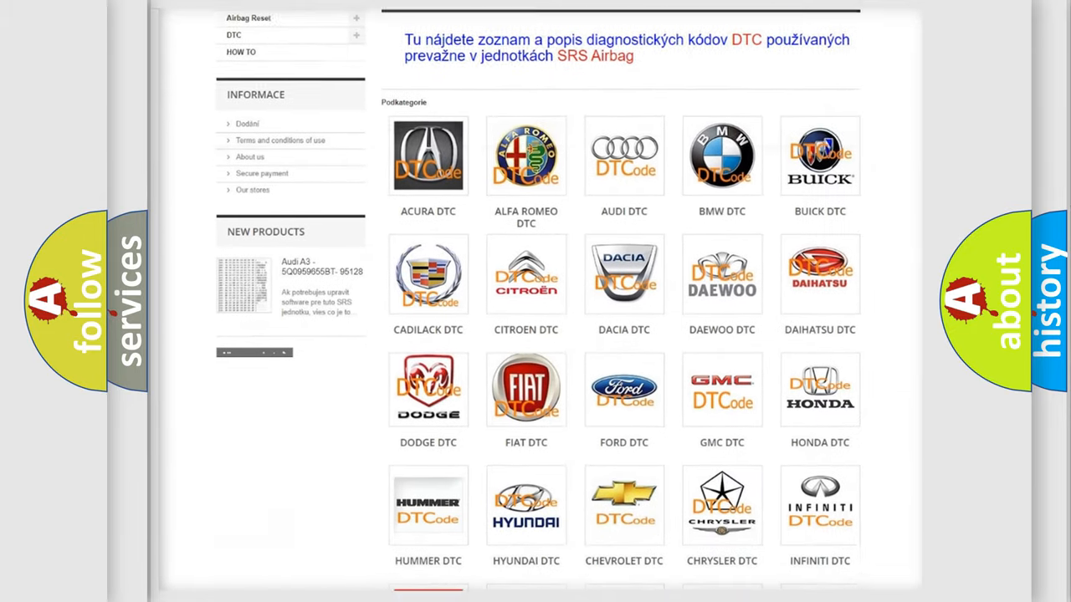
pyautogui.scroll(-3)
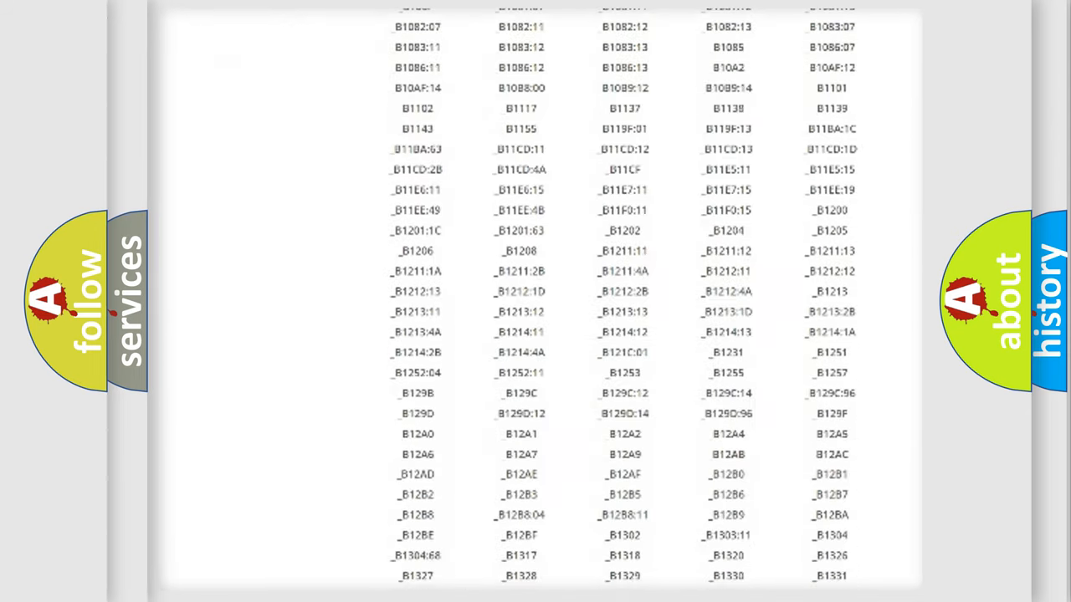
pyautogui.scroll(-3)
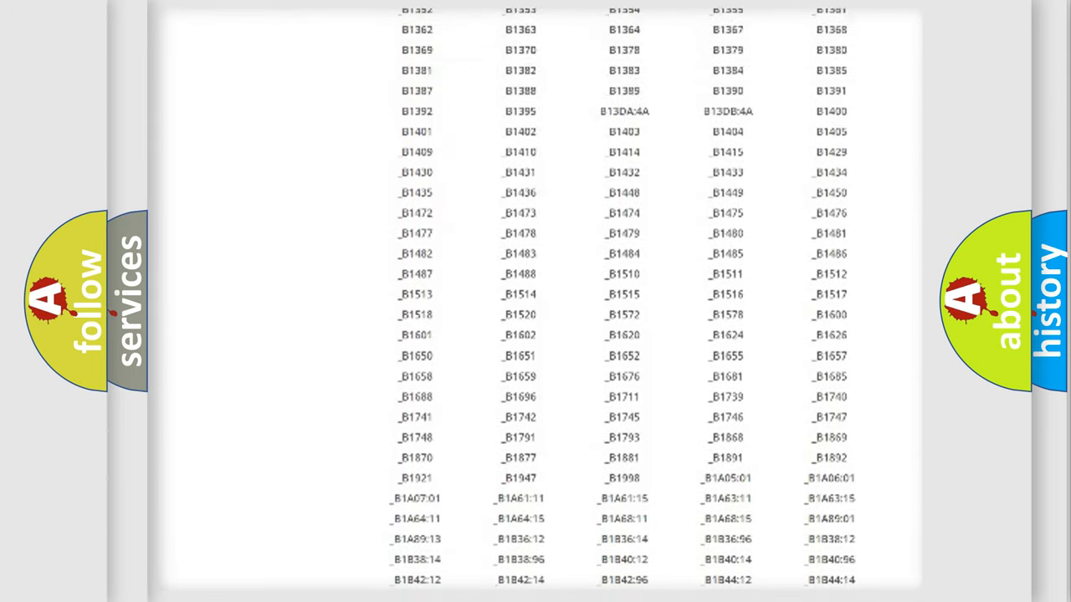